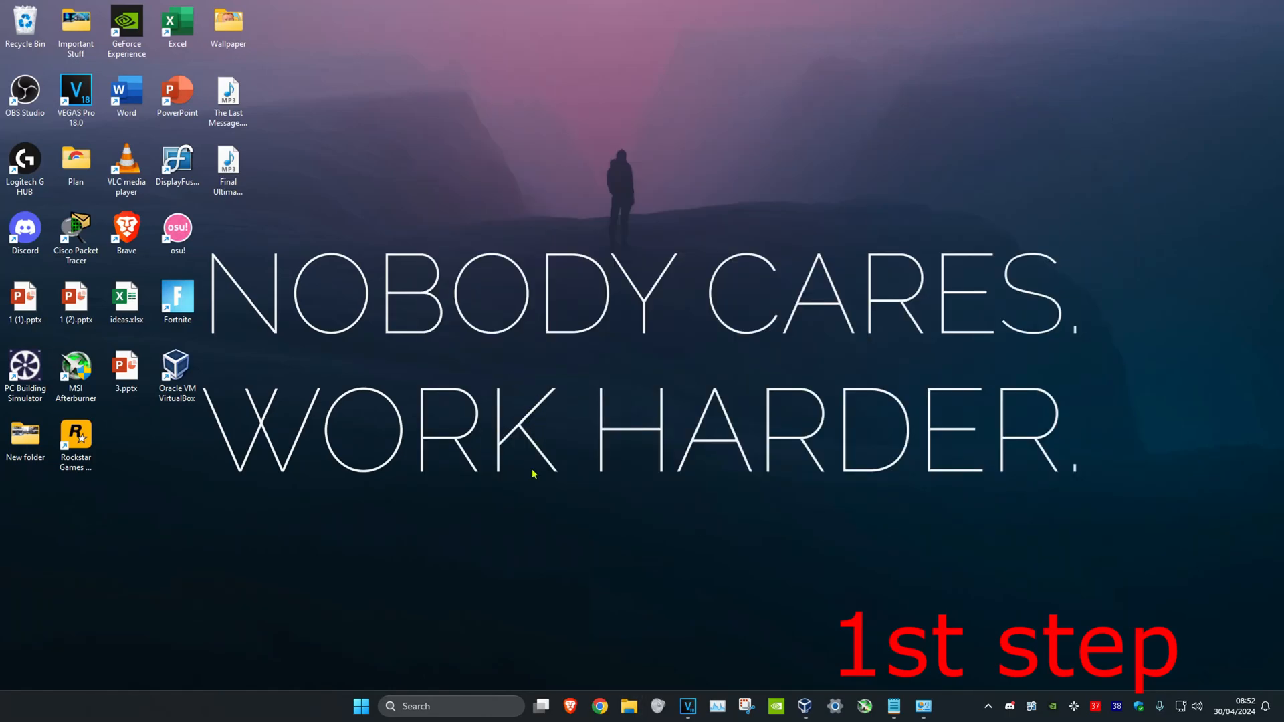
# Launch File Explorer and browse C: > Program Files > Genshin impact Game.
pyautogui.write('file explorer')
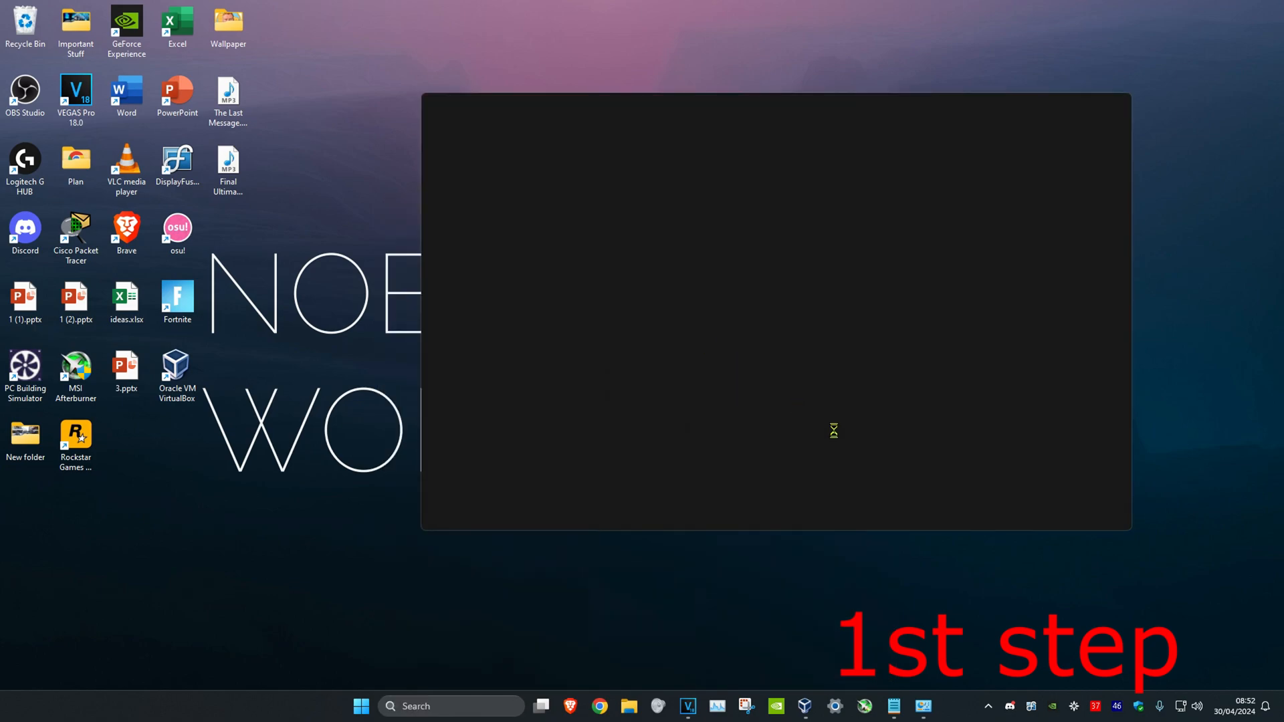
pyautogui.click(628, 706)
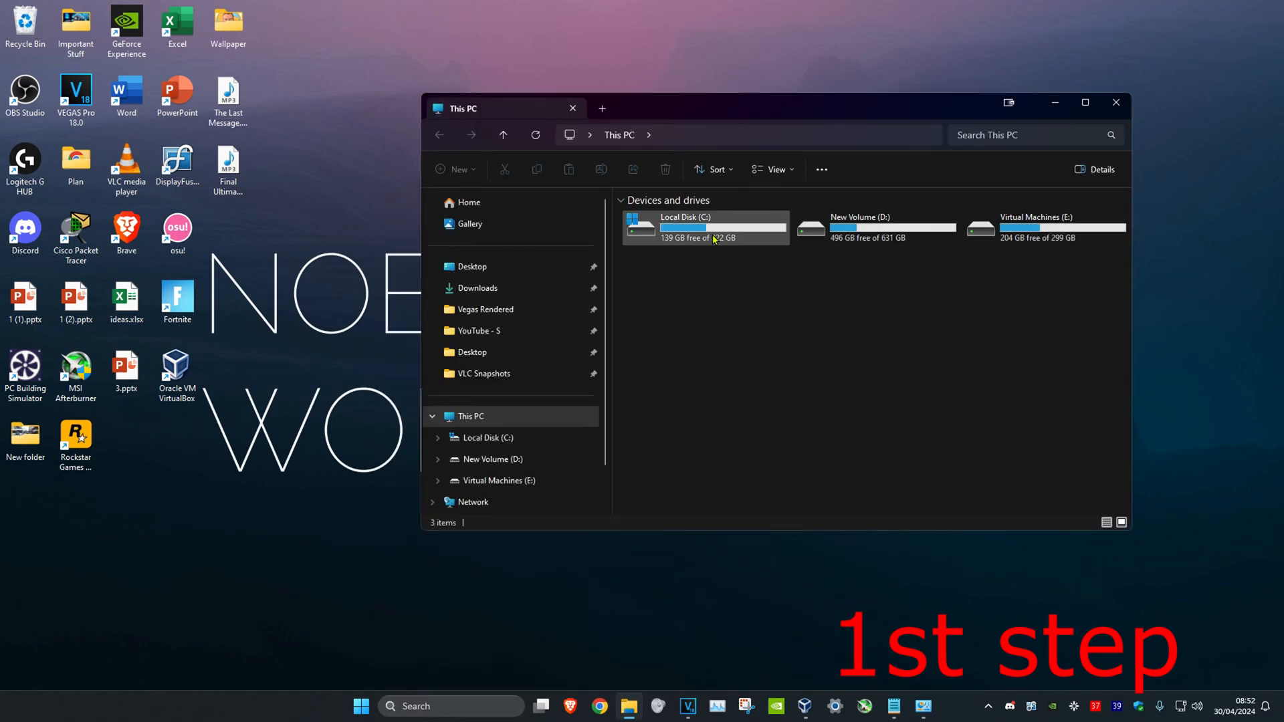
pyautogui.doubleClick(704, 227)
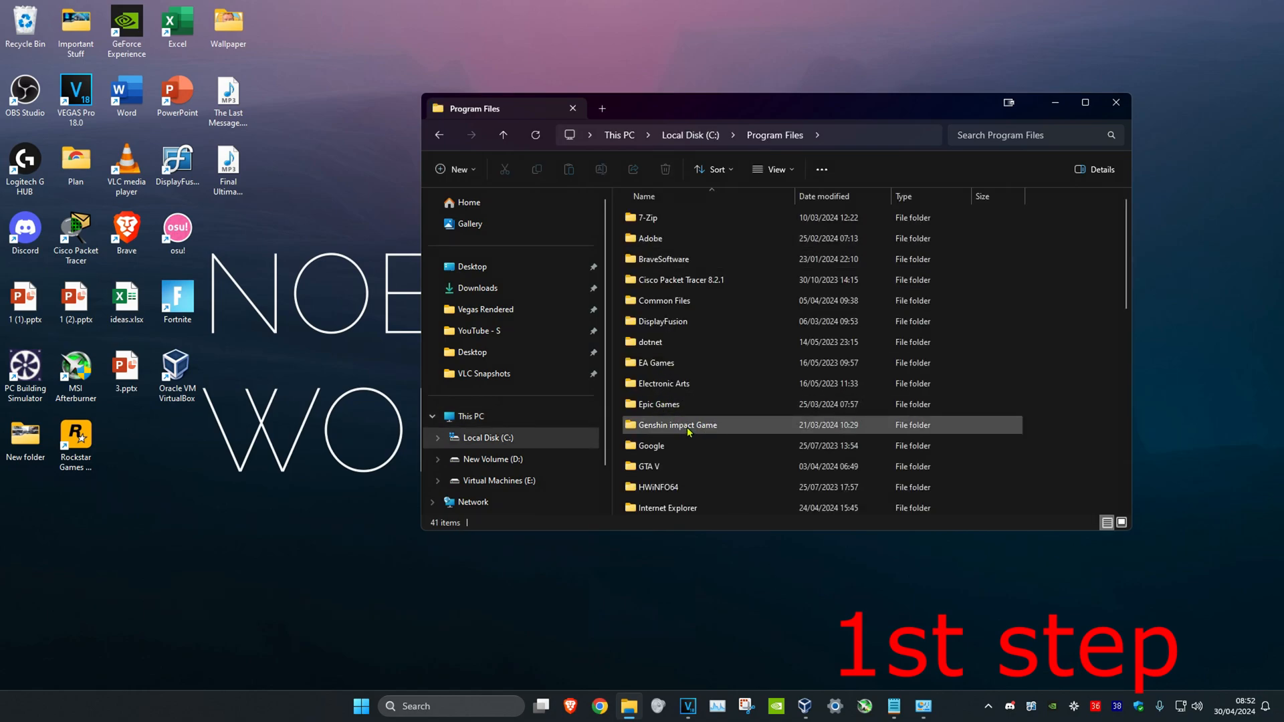
pyautogui.doubleClick(675, 424)
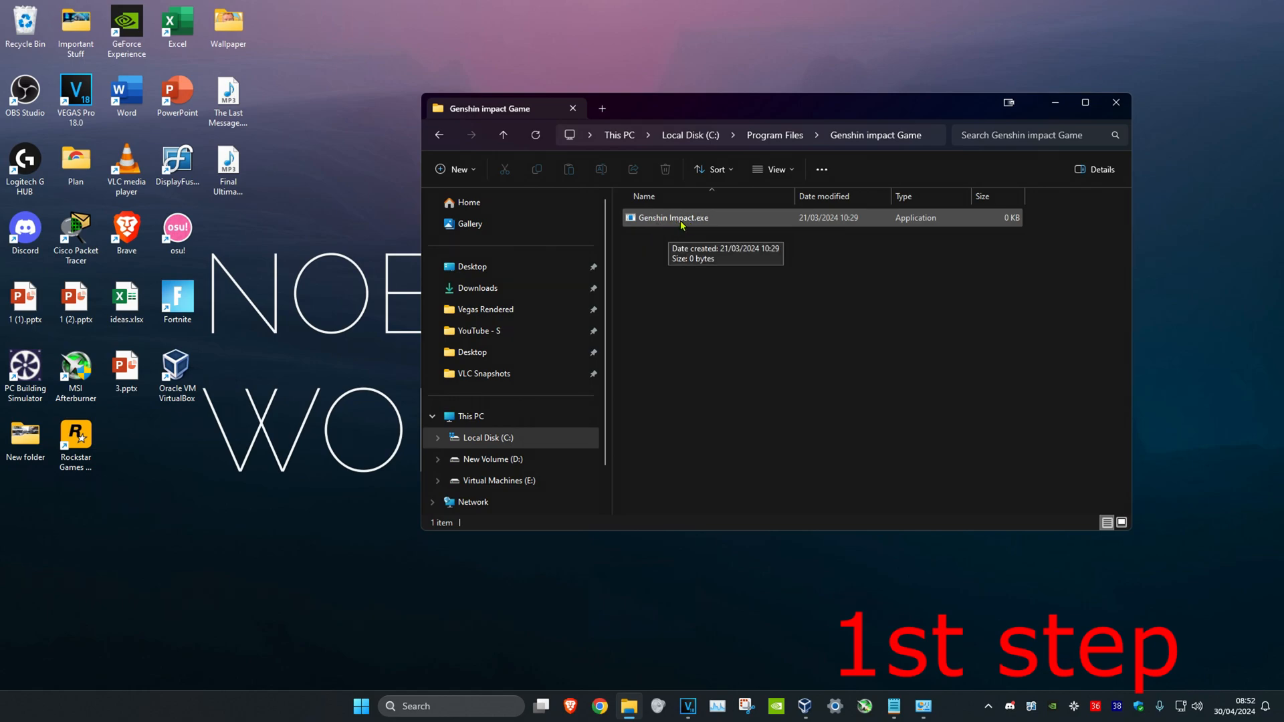
# In Genshin Impact.exe Compatibility properties, disable full-screen optimisations and enable run as administrator.
pyautogui.rightClick(671, 218)
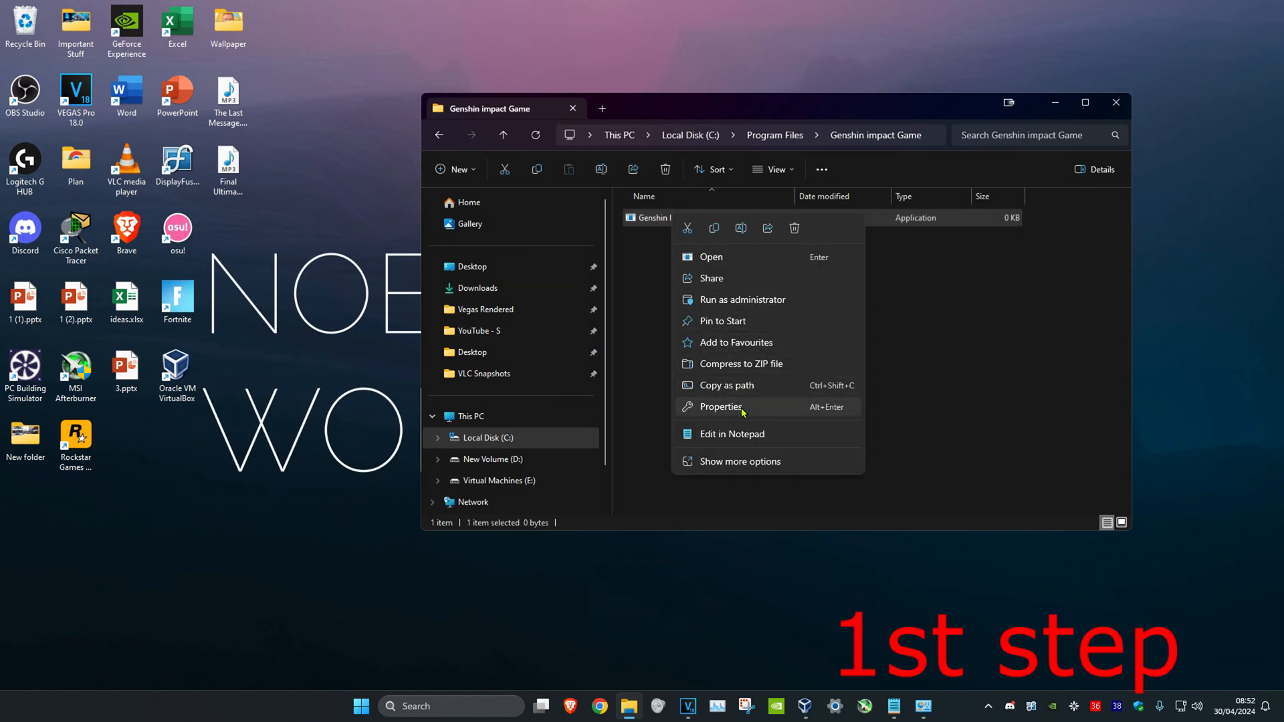
pyautogui.click(720, 407)
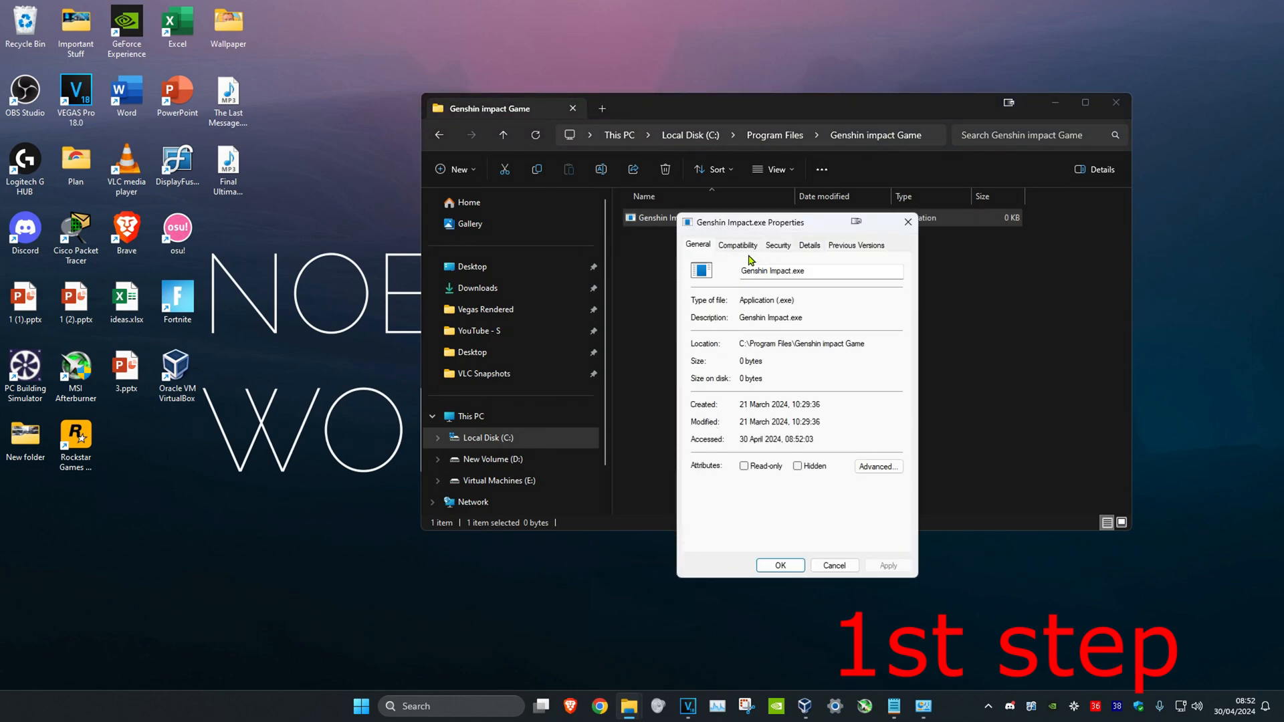
pyautogui.click(736, 245)
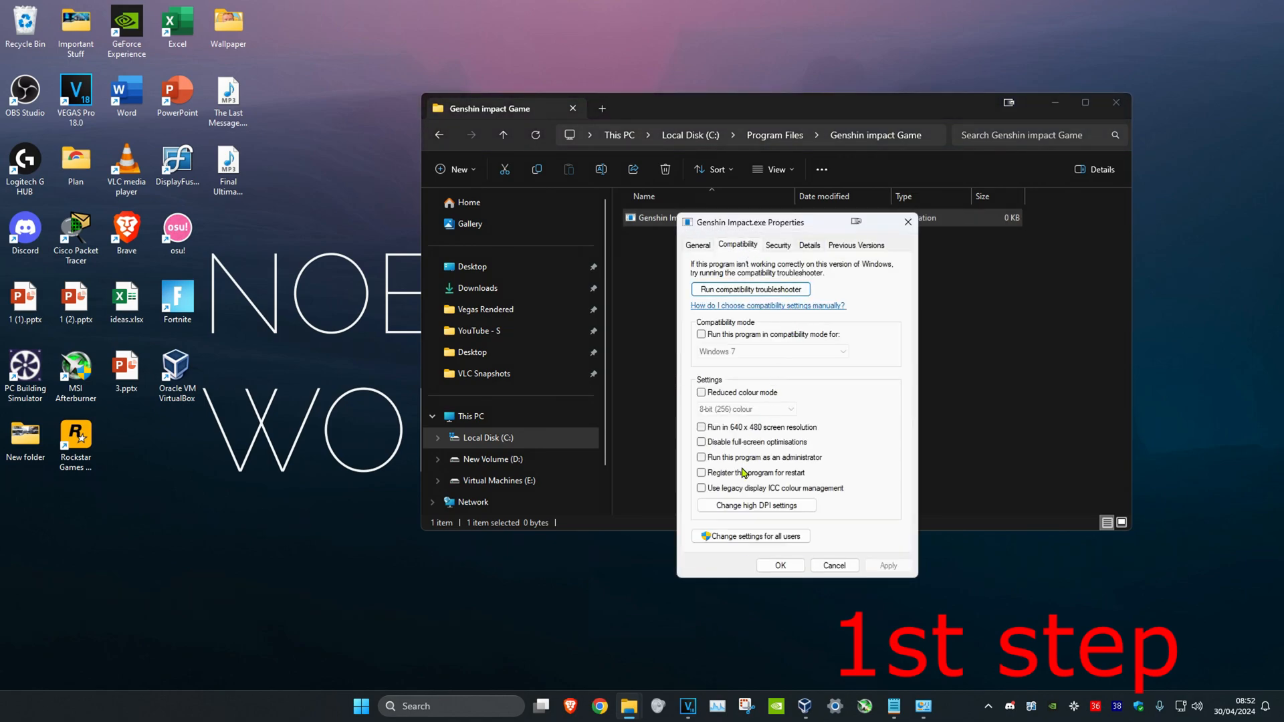
pyautogui.click(701, 442)
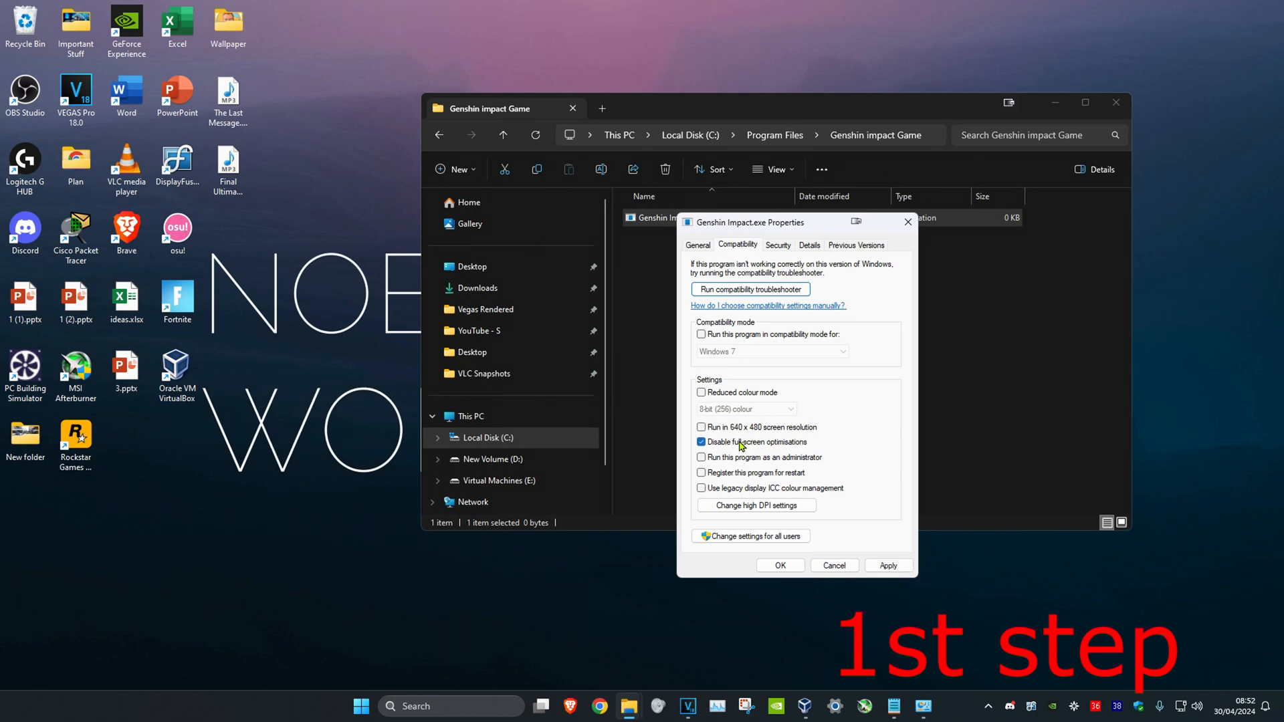
pyautogui.click(702, 457)
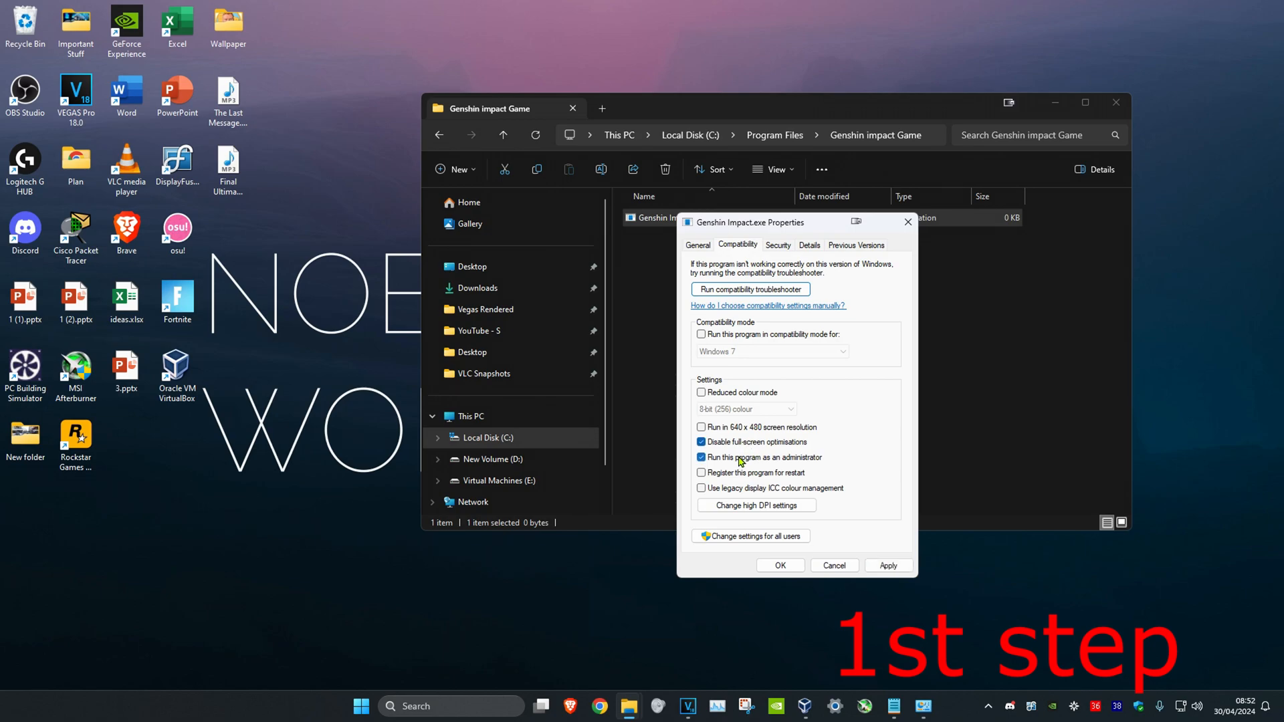
pyautogui.moveTo(701, 336)
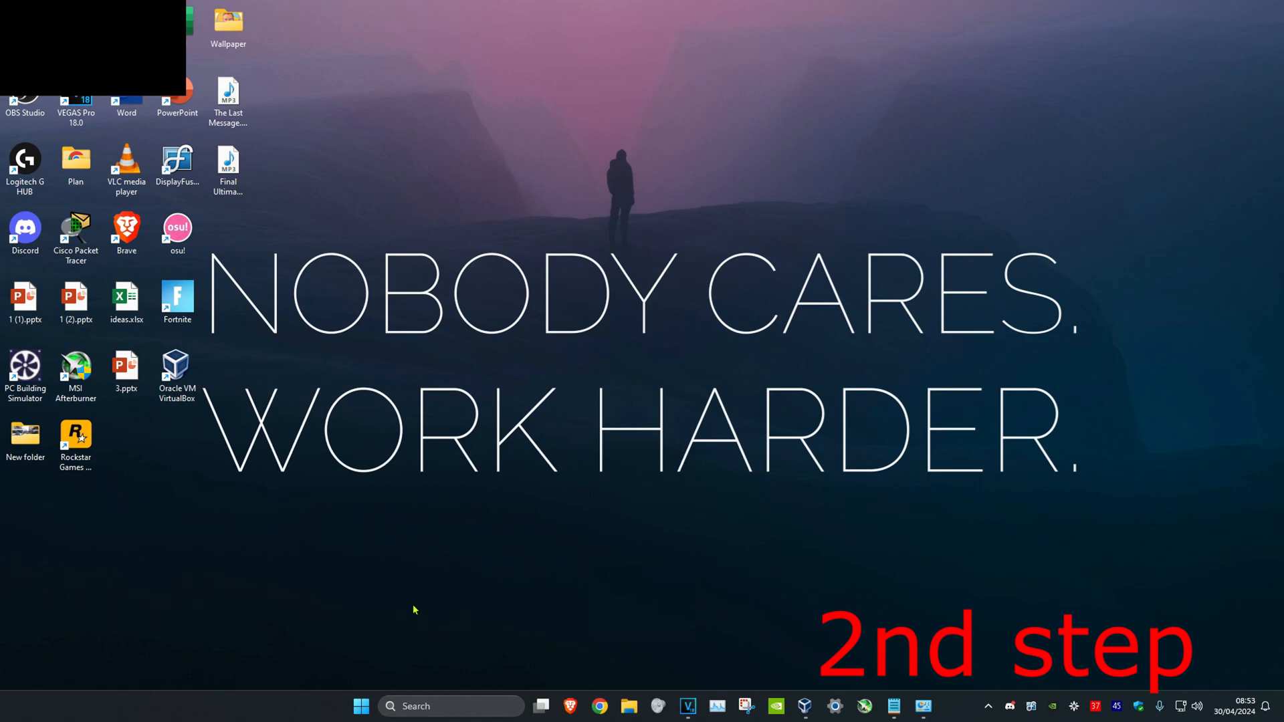
pyautogui.write('display settings')
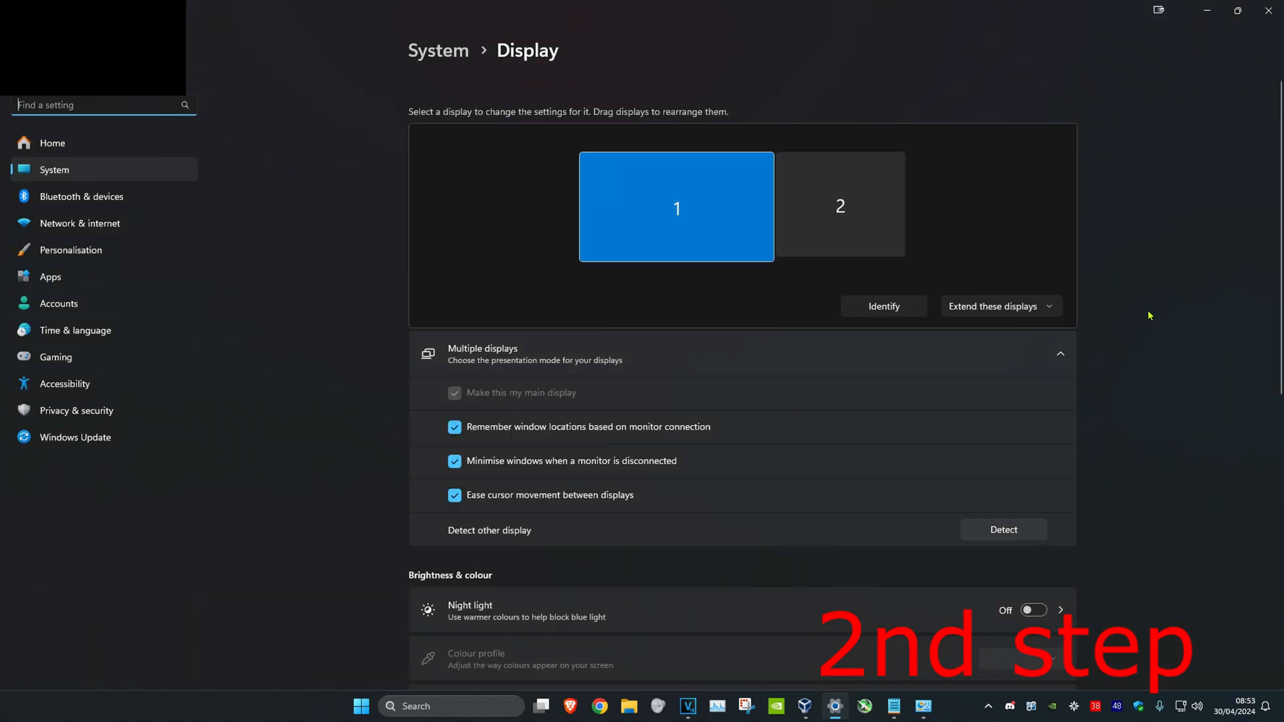
pyautogui.scroll(-3)
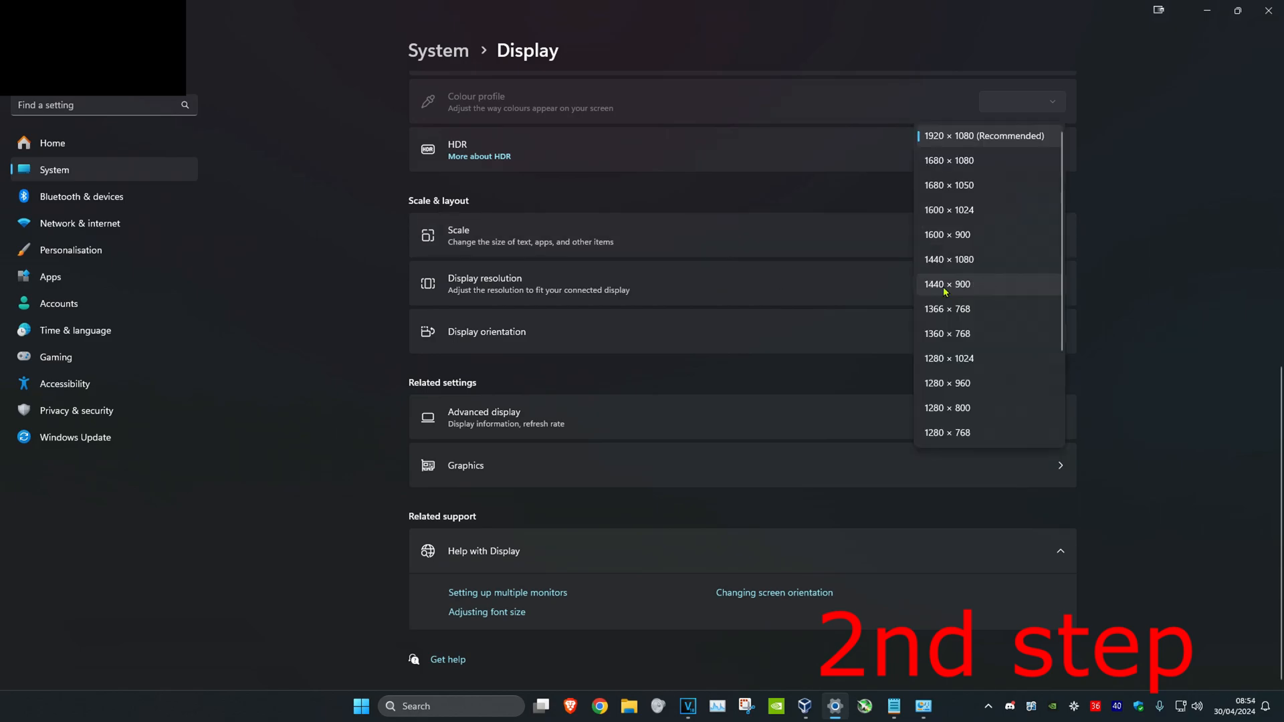
pyautogui.moveTo(1038, 185)
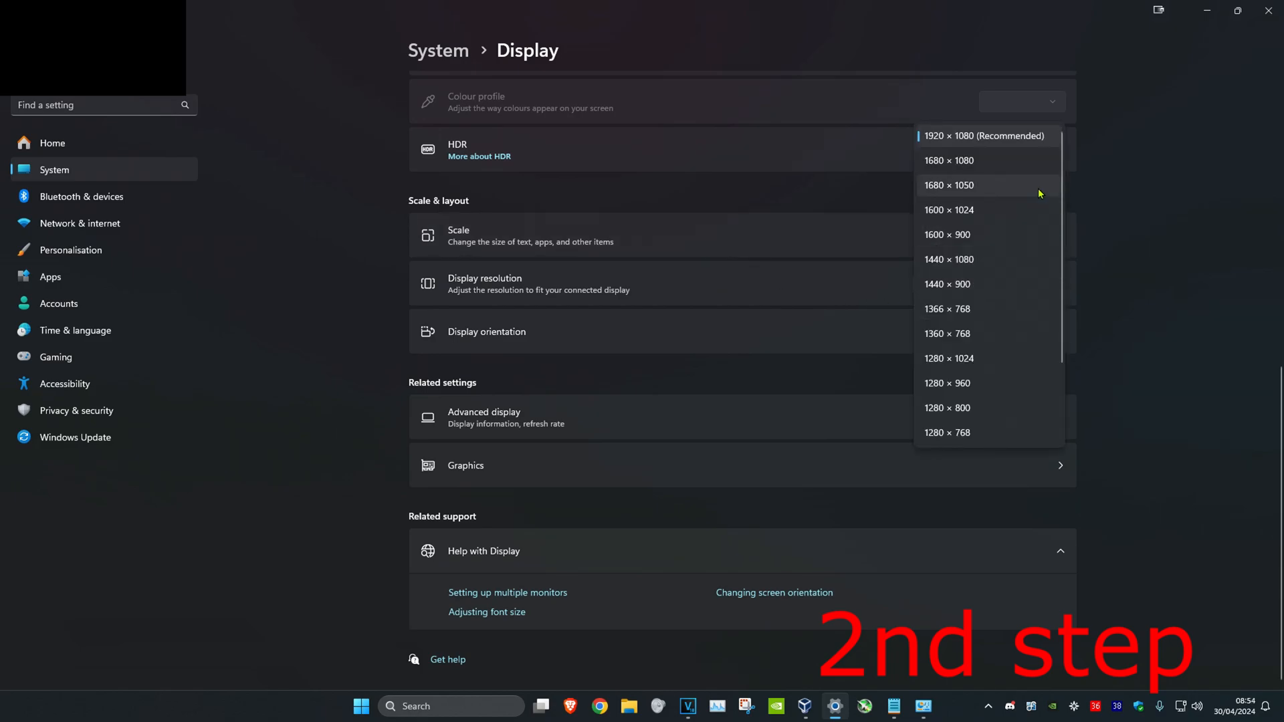
pyautogui.moveTo(981, 139)
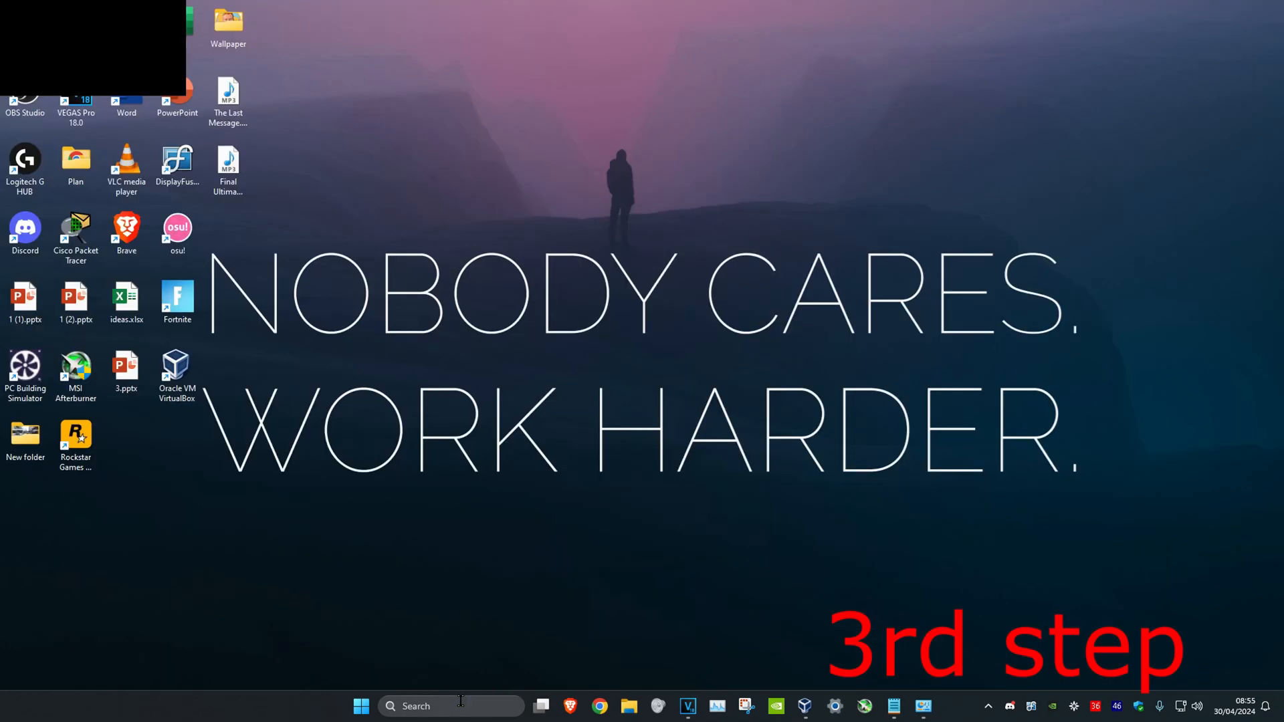
# Open Graphics settings, choose Desktop app, and start browsing for the executable.
pyautogui.write('graphics settings')
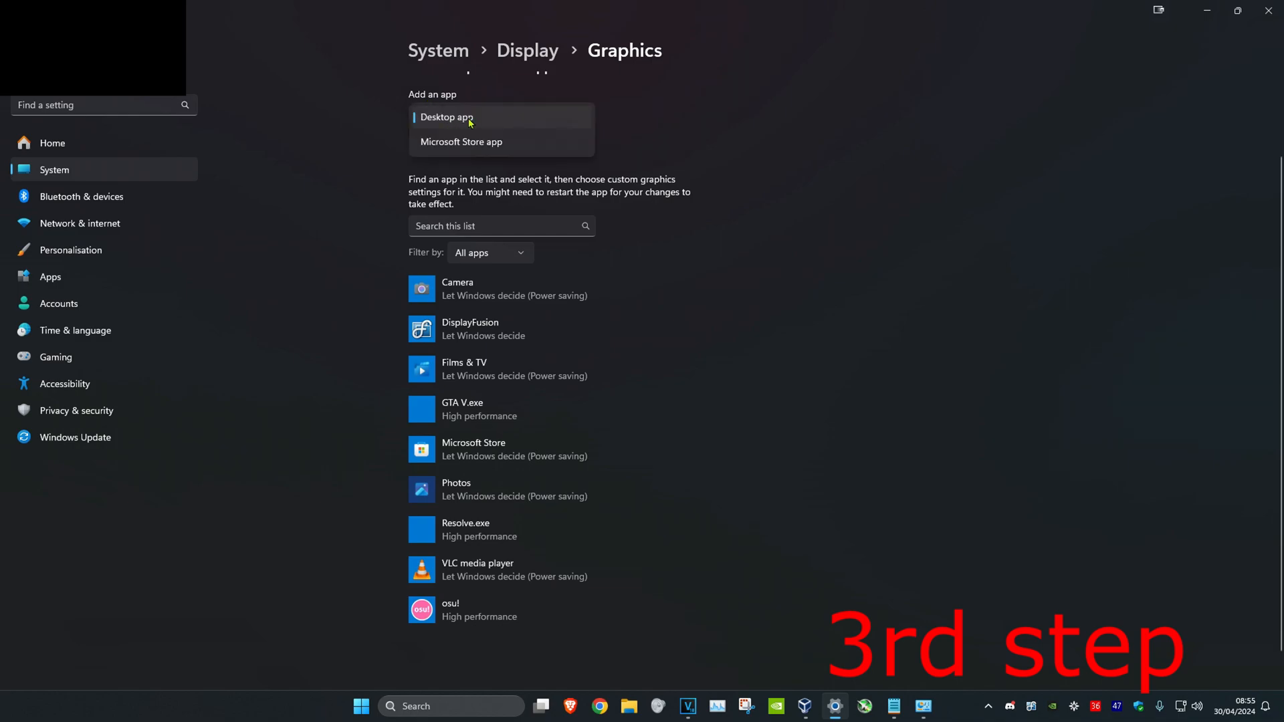
pyautogui.click(446, 117)
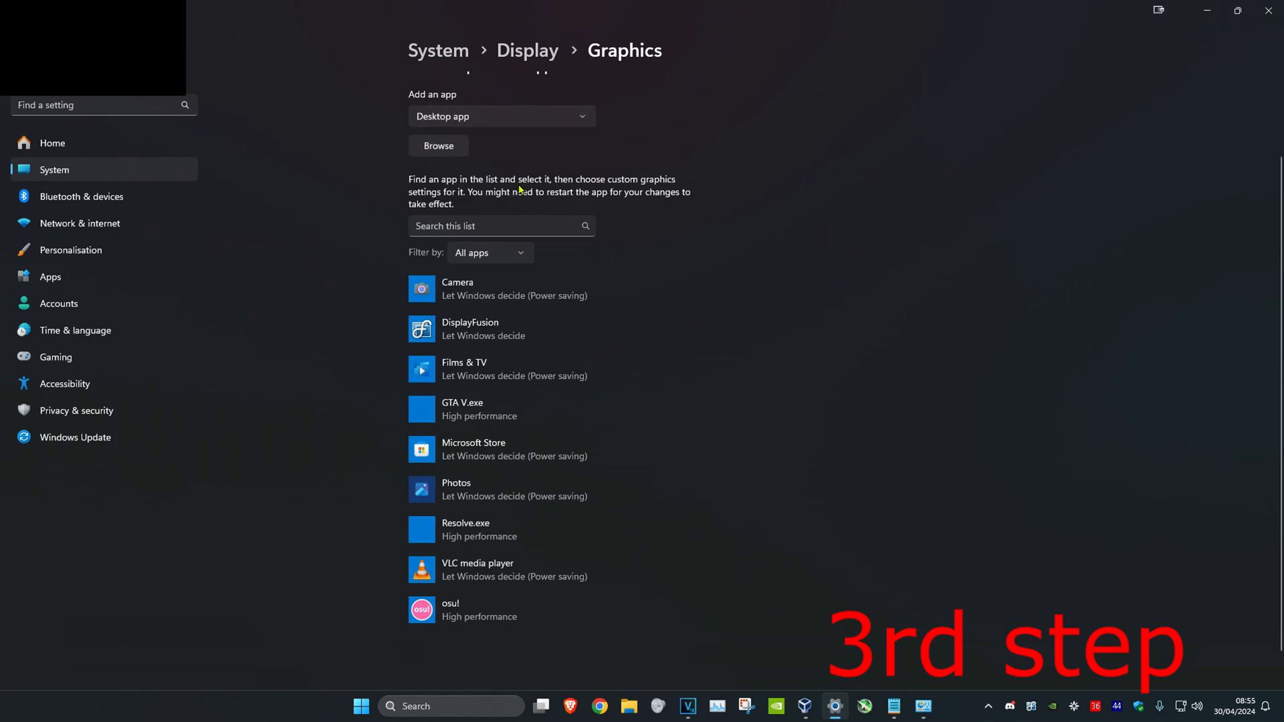
pyautogui.click(438, 146)
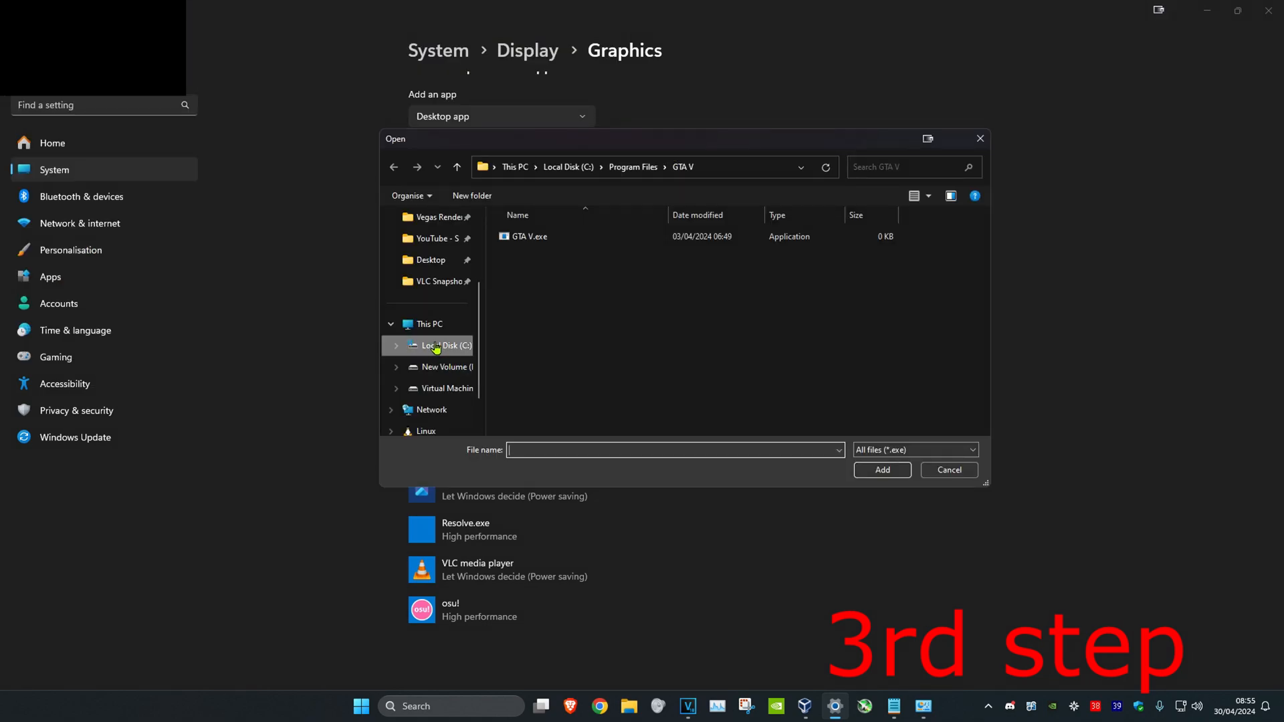
# Add Genshin Impact.exe from C: > Program Files > Genshin impact Game and select High performance.
pyautogui.click(445, 345)
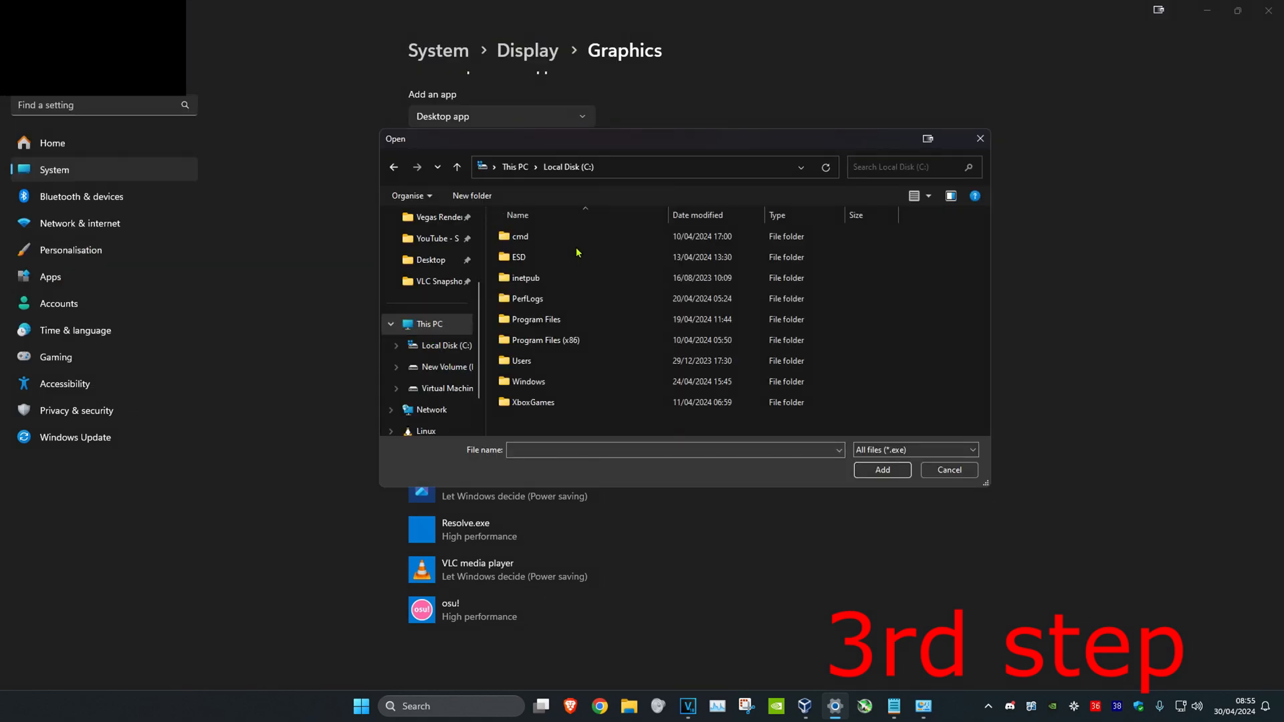
pyautogui.doubleClick(539, 318)
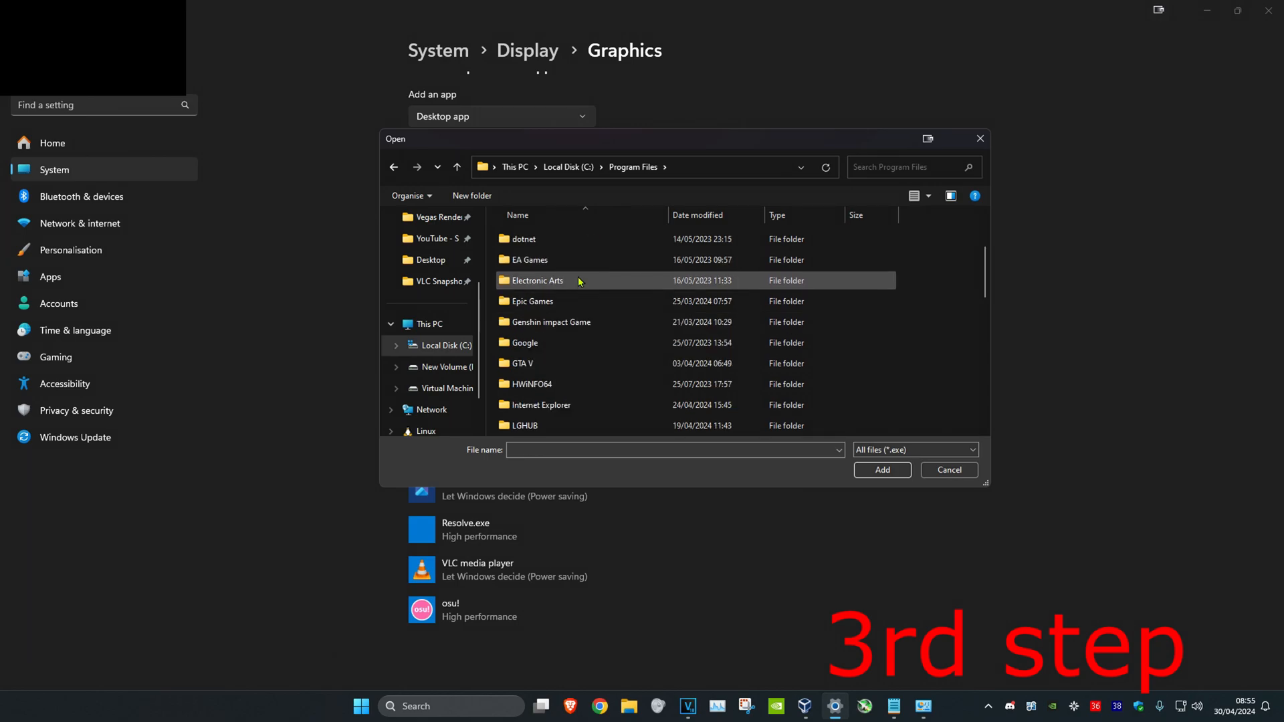
pyautogui.doubleClick(551, 321)
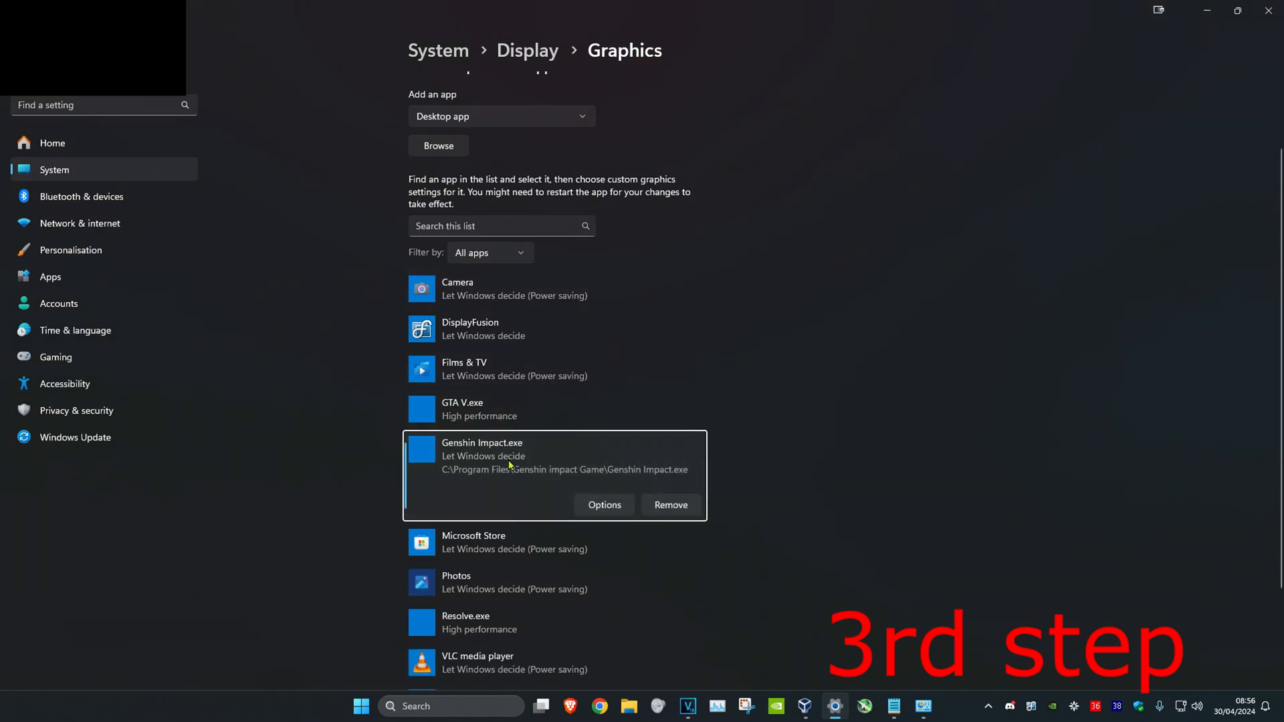
pyautogui.click(603, 504)
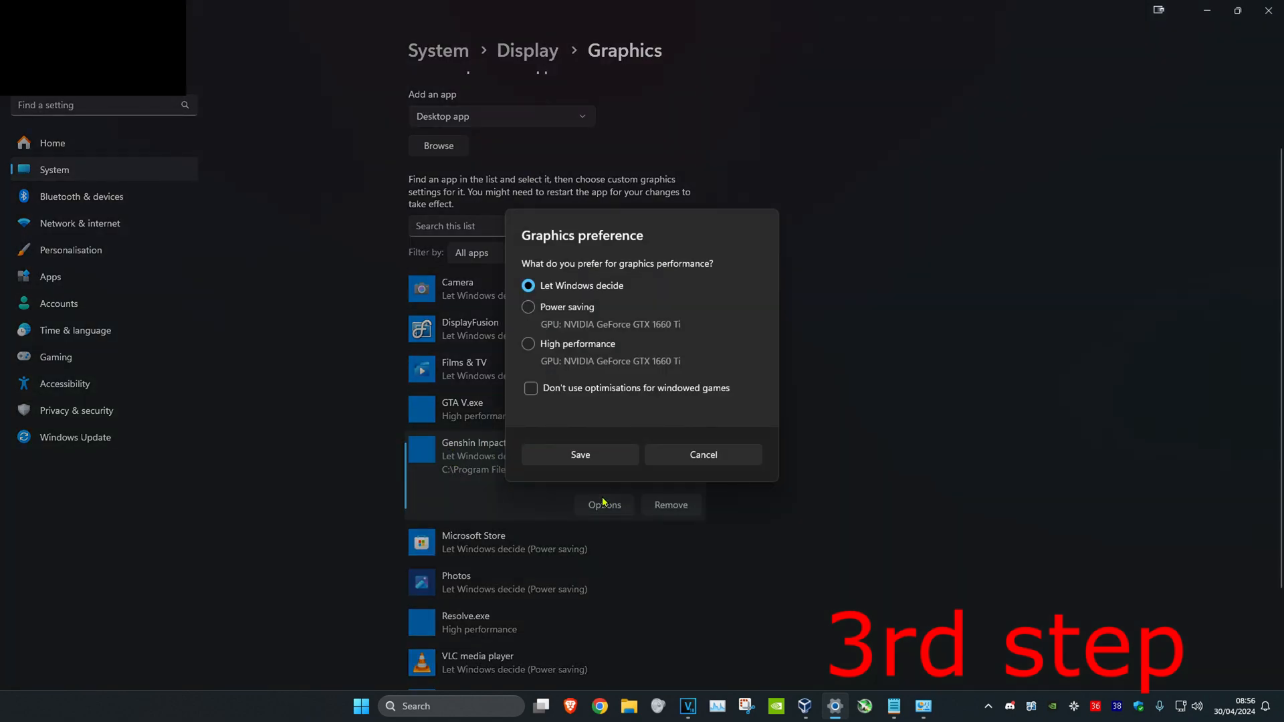
pyautogui.click(529, 343)
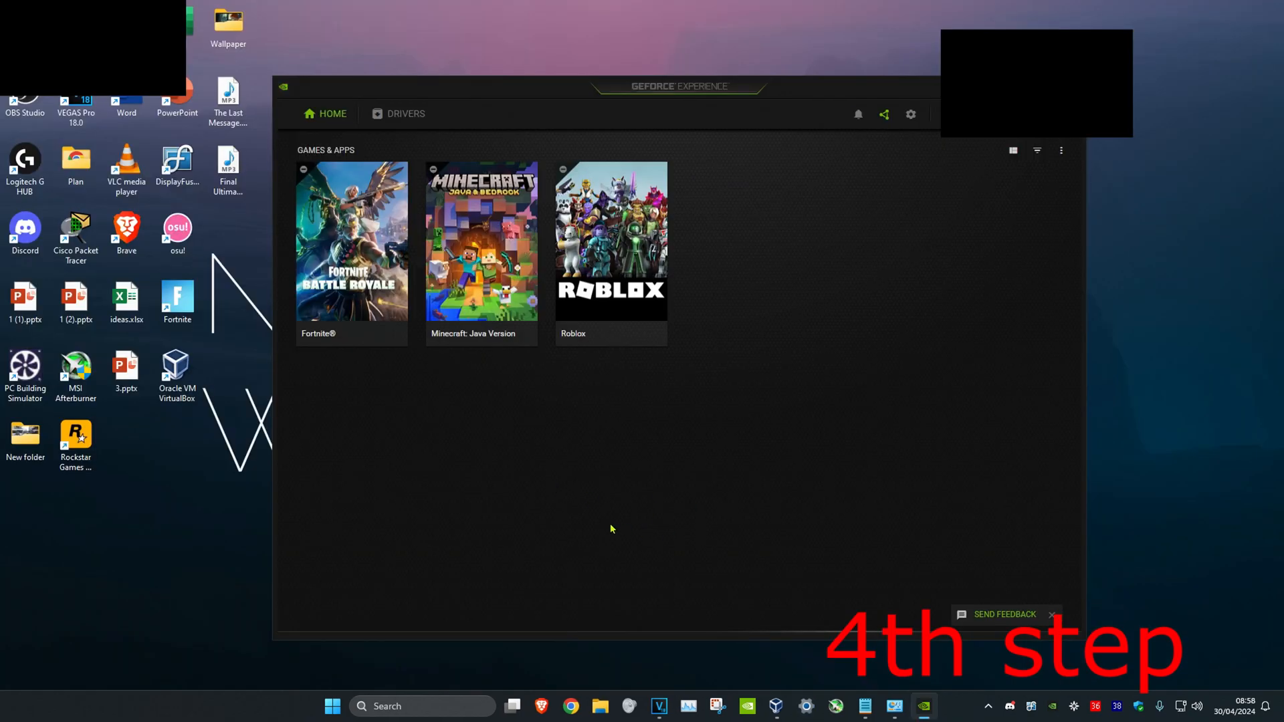
pyautogui.moveTo(690, 500)
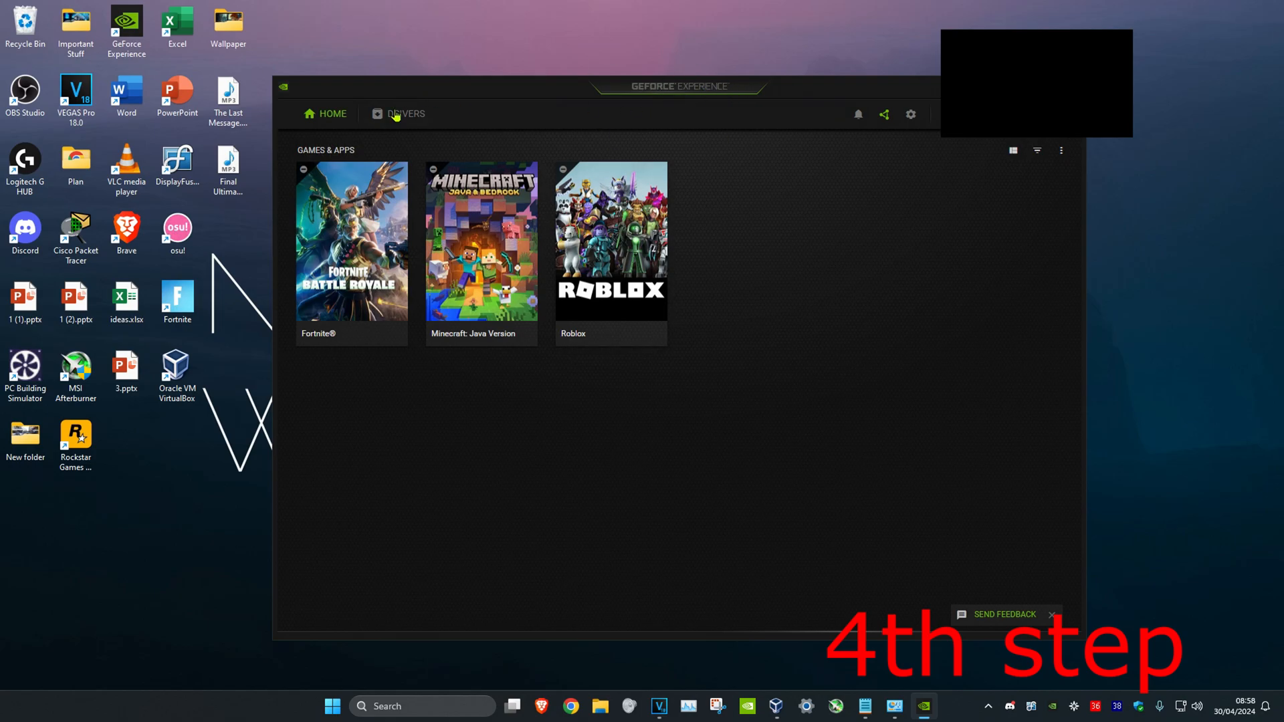
# Check for driver updates in GeForce Experience, confirming Game Ready Driver 552.22 is current.
pyautogui.click(405, 114)
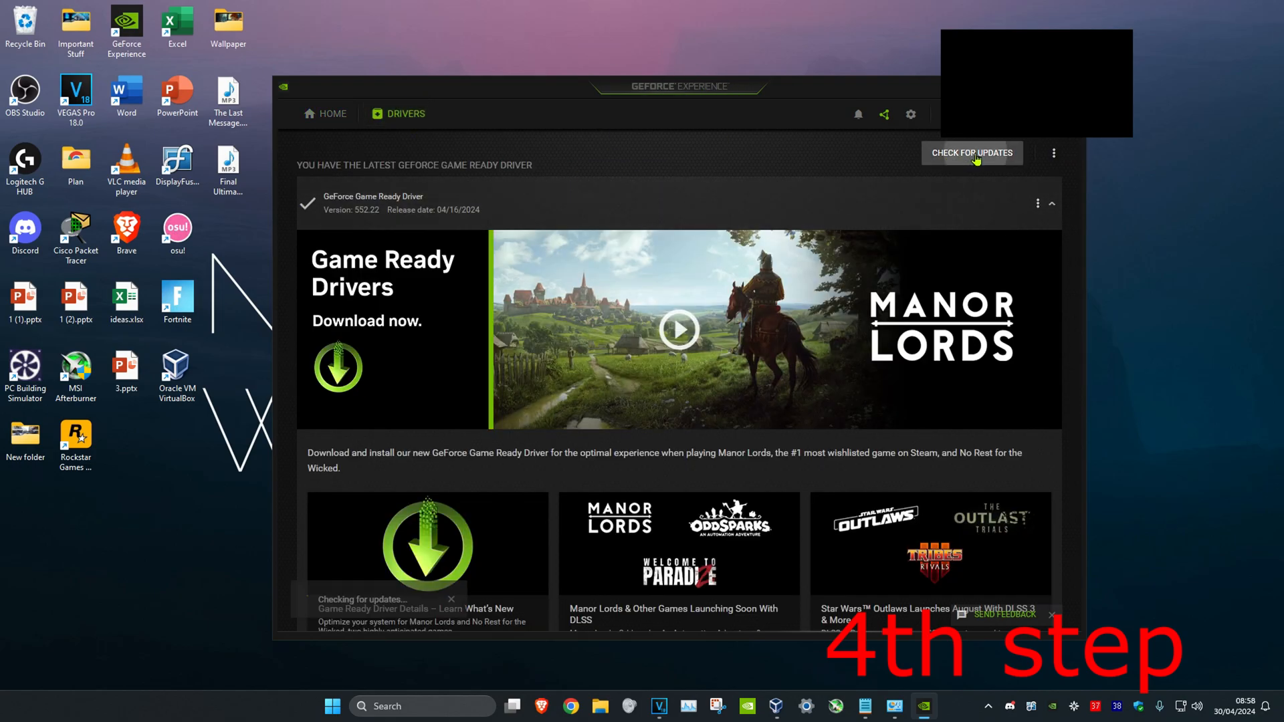
pyautogui.click(971, 152)
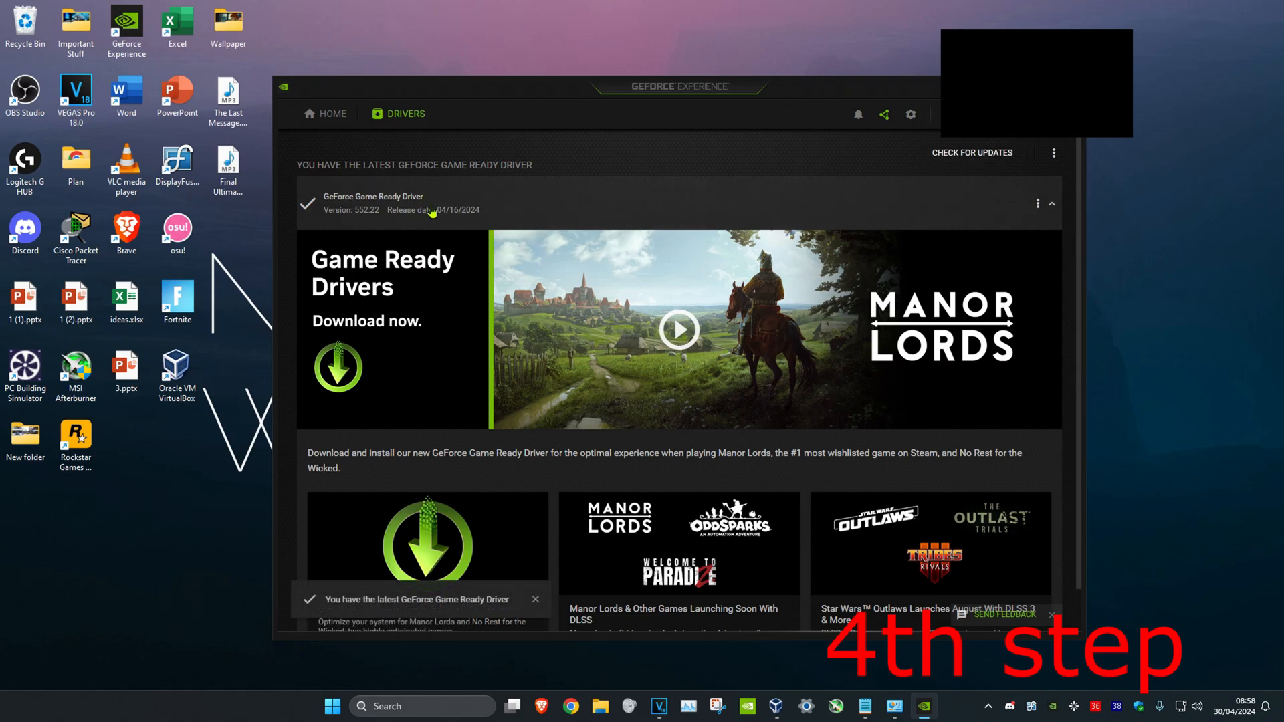
pyautogui.moveTo(557, 147)
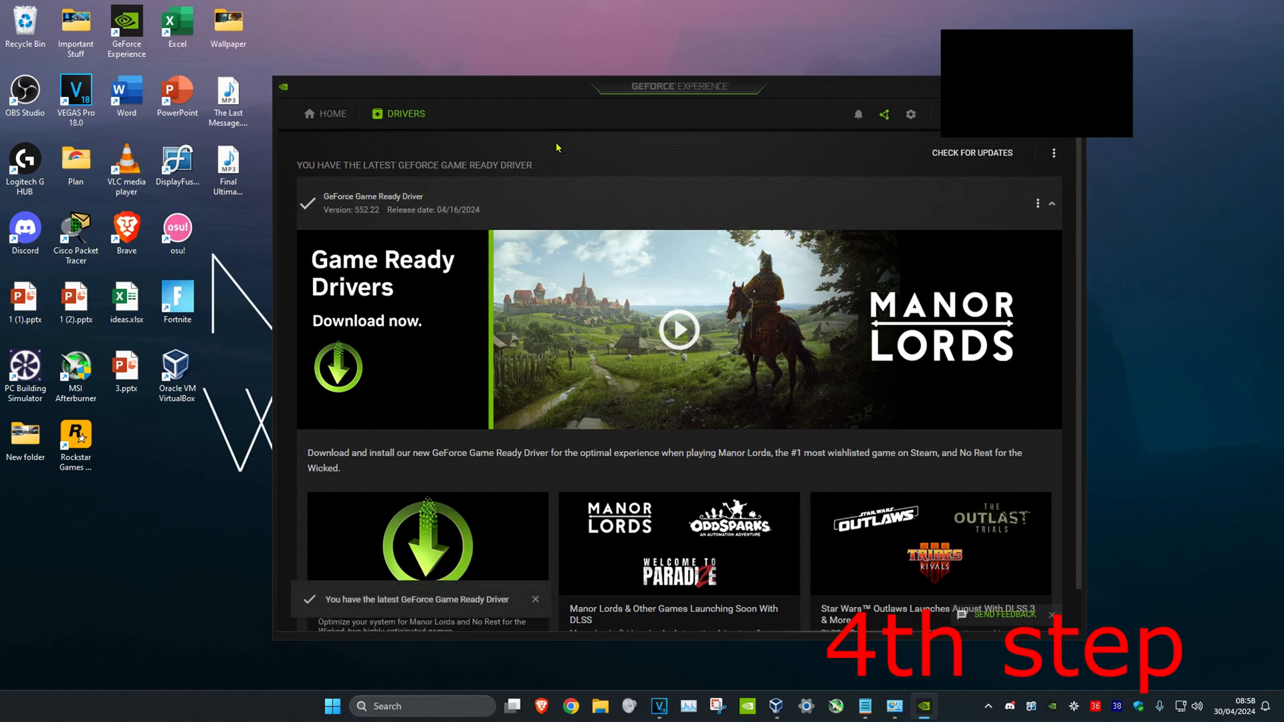